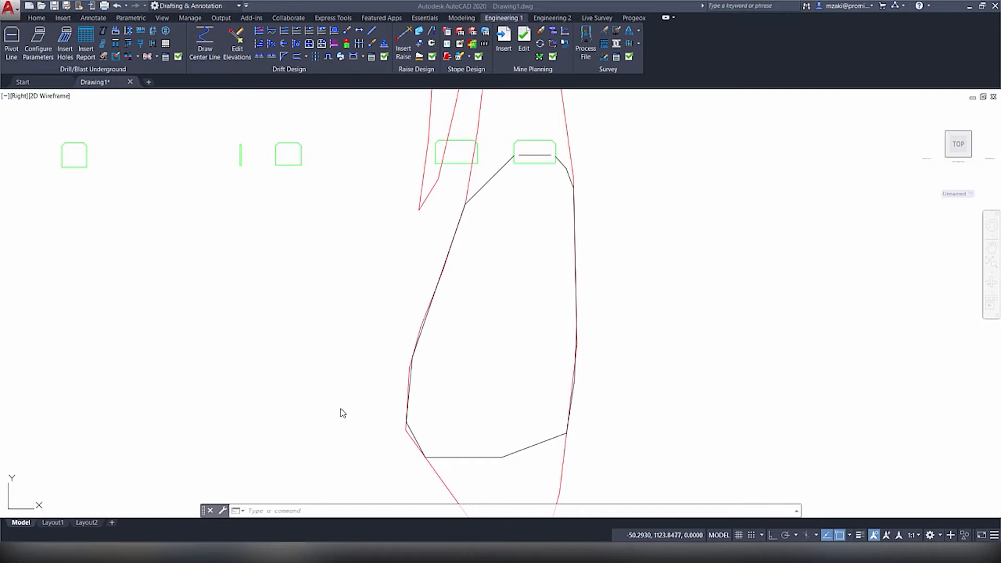
mouse_move(872, 367)
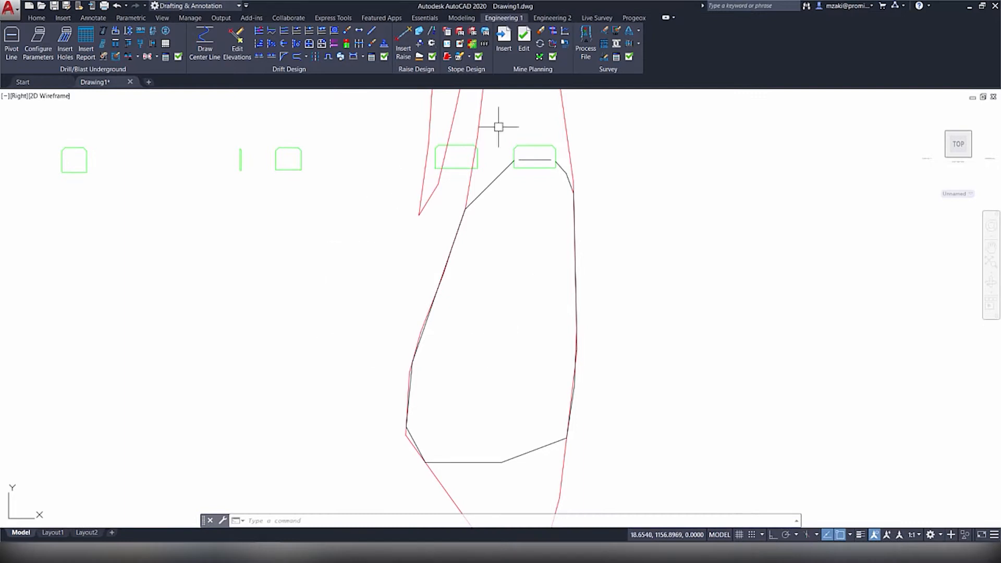
Open the Drilling report format for editing from Drill/Blast options' Customize reports
scroll("up", 3)
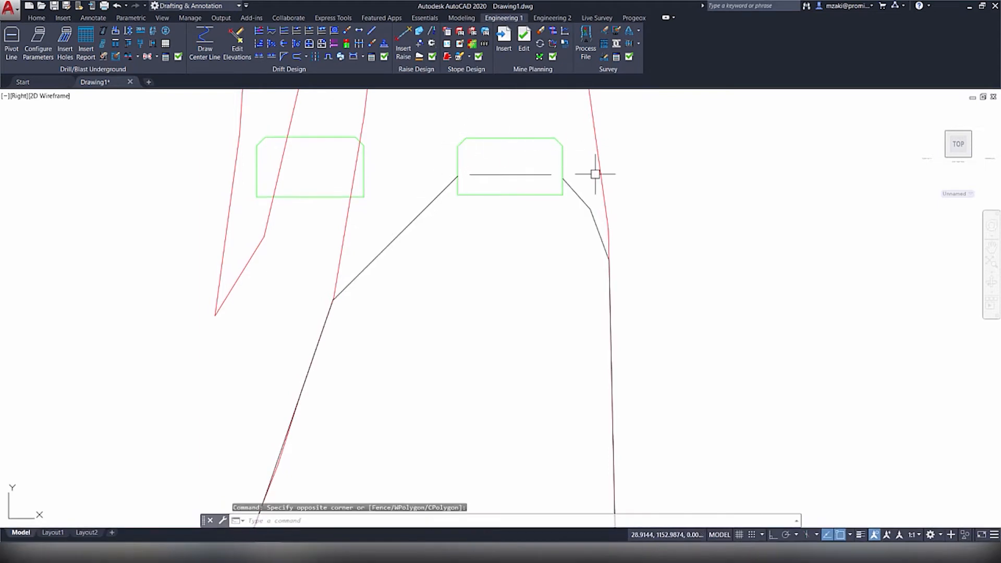
mouse_move(500, 212)
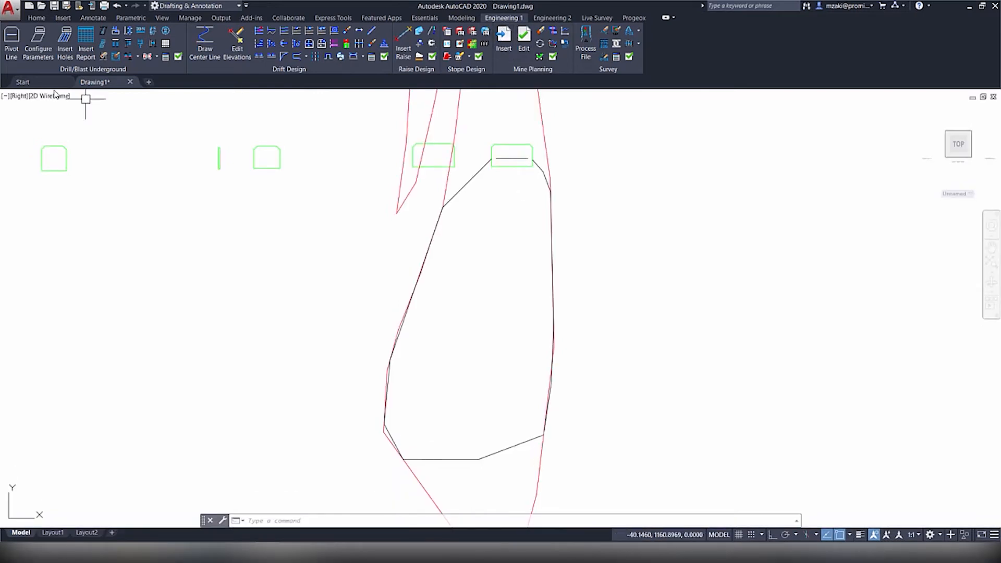
mouse_move(112, 74)
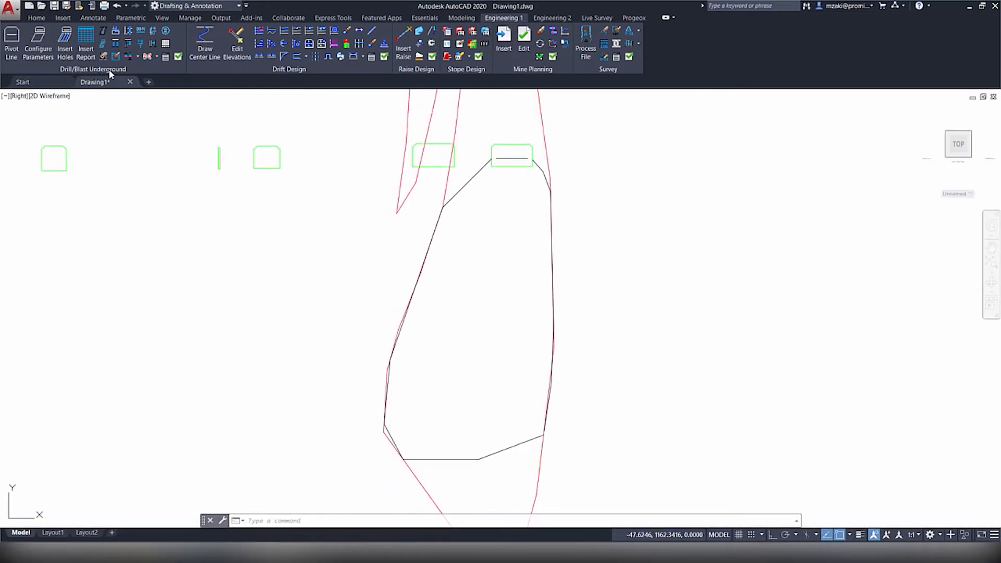
left_click(179, 57)
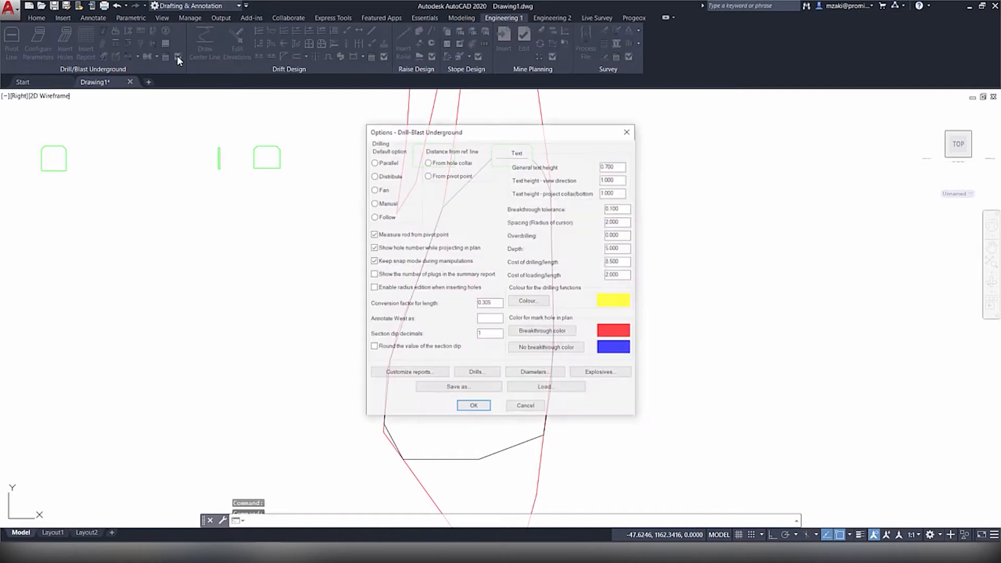
left_click(373, 202)
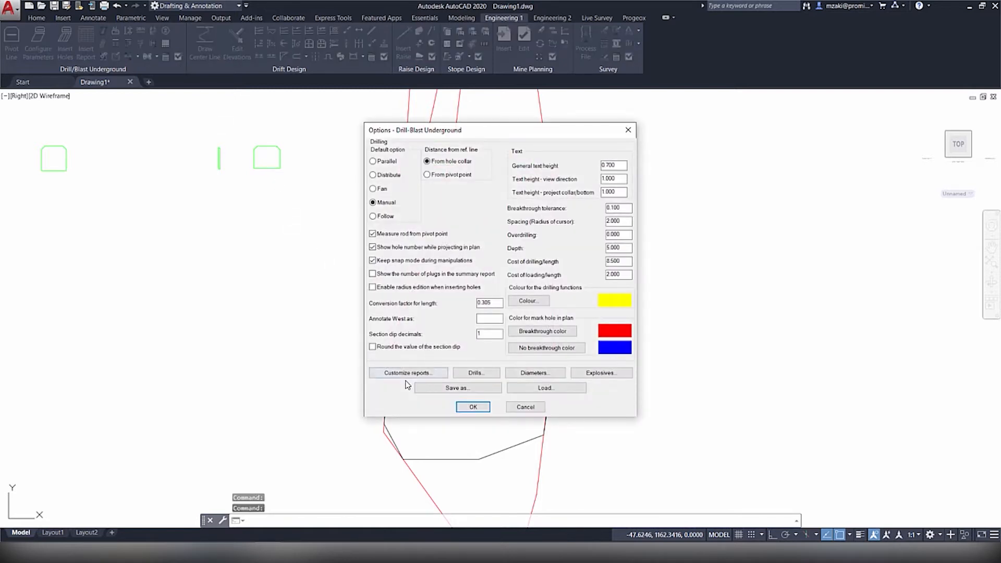
left_click(407, 373)
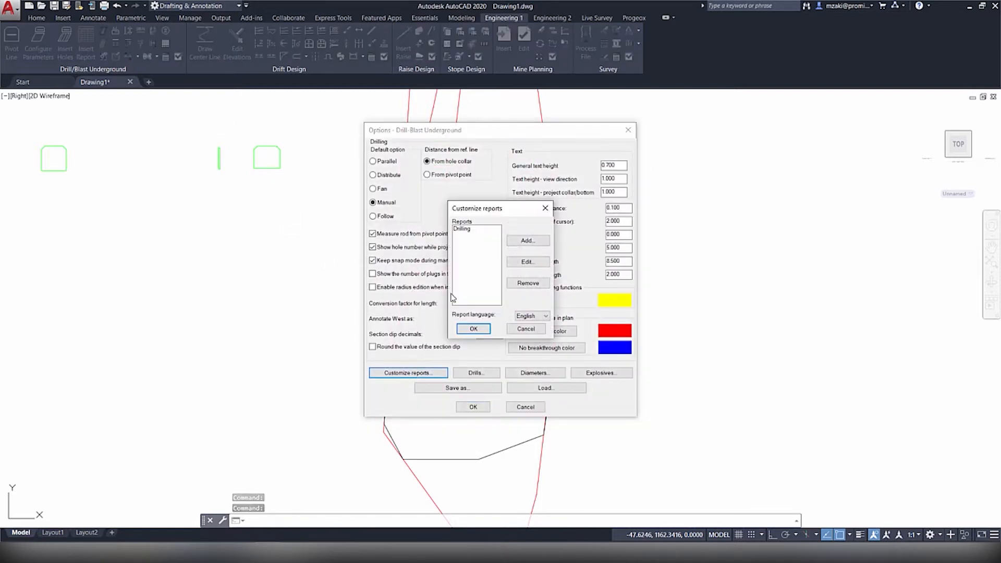
left_click(461, 228)
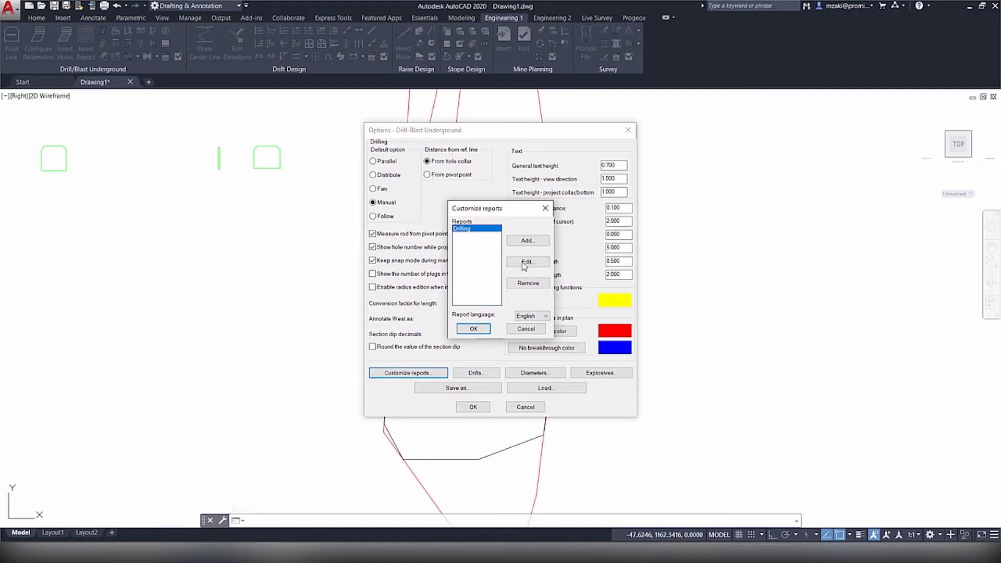
left_click(528, 262)
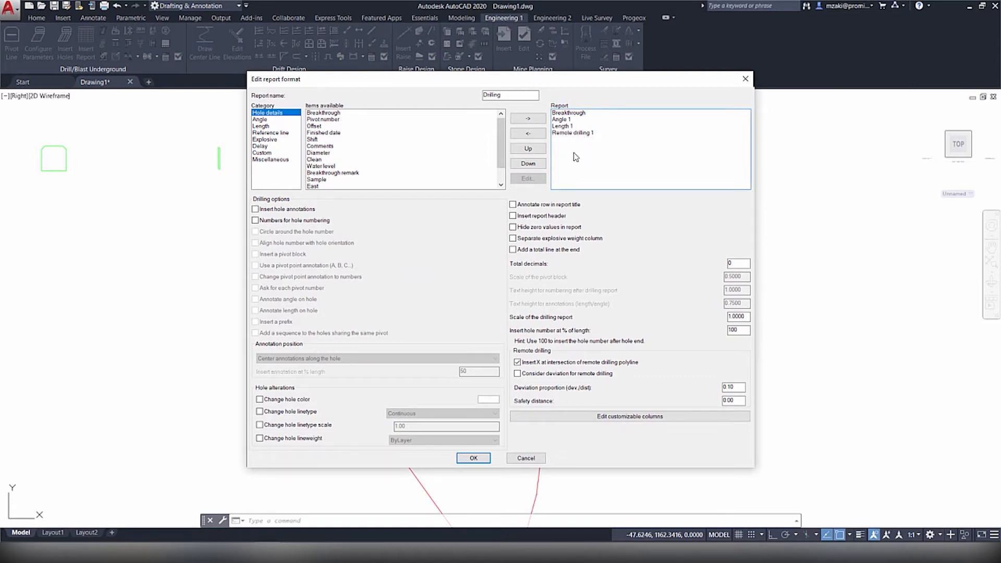
mouse_move(355, 143)
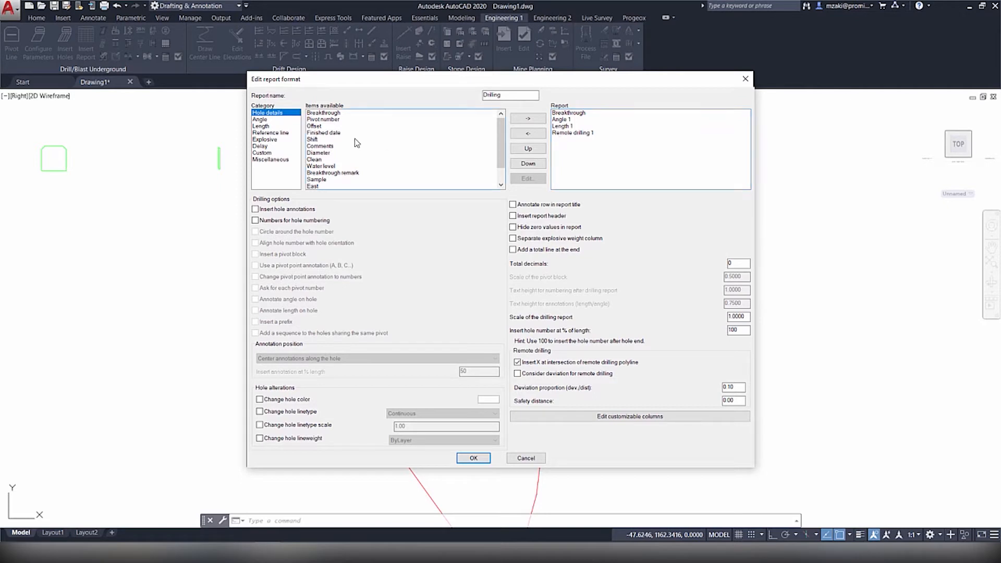
Select the Remote drilling 1 column under Length and open its settings
left_click(261, 125)
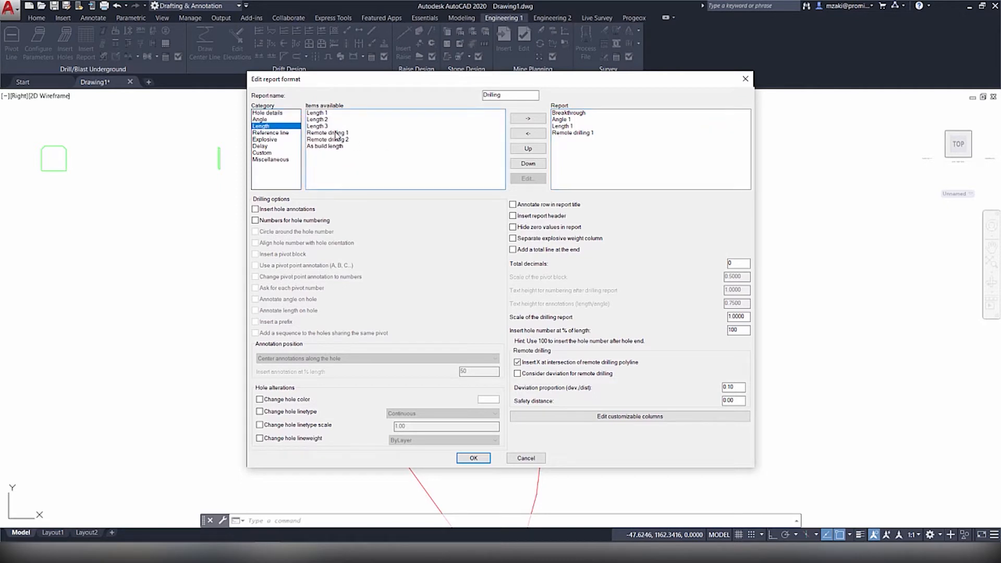
left_click(327, 133)
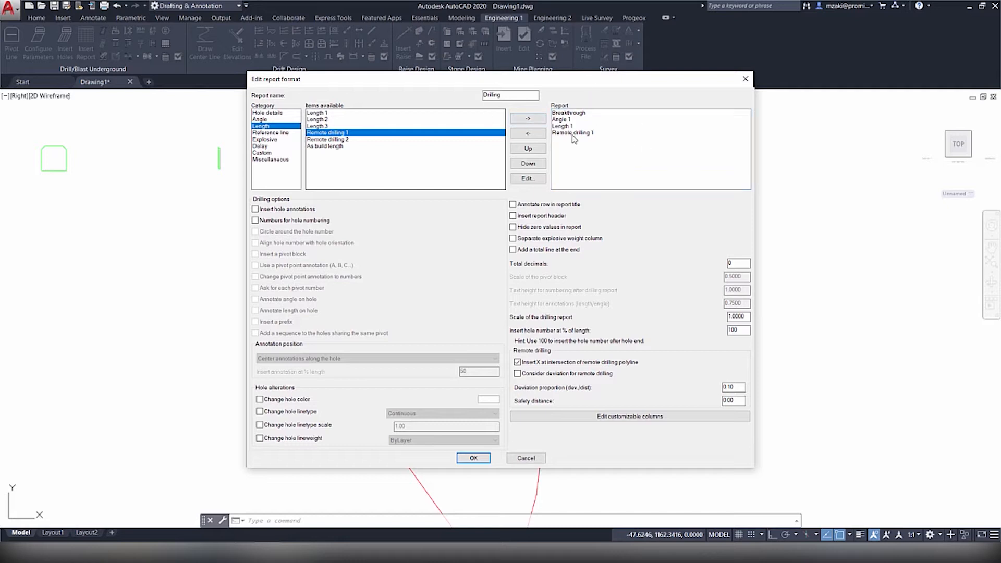
left_click(572, 133)
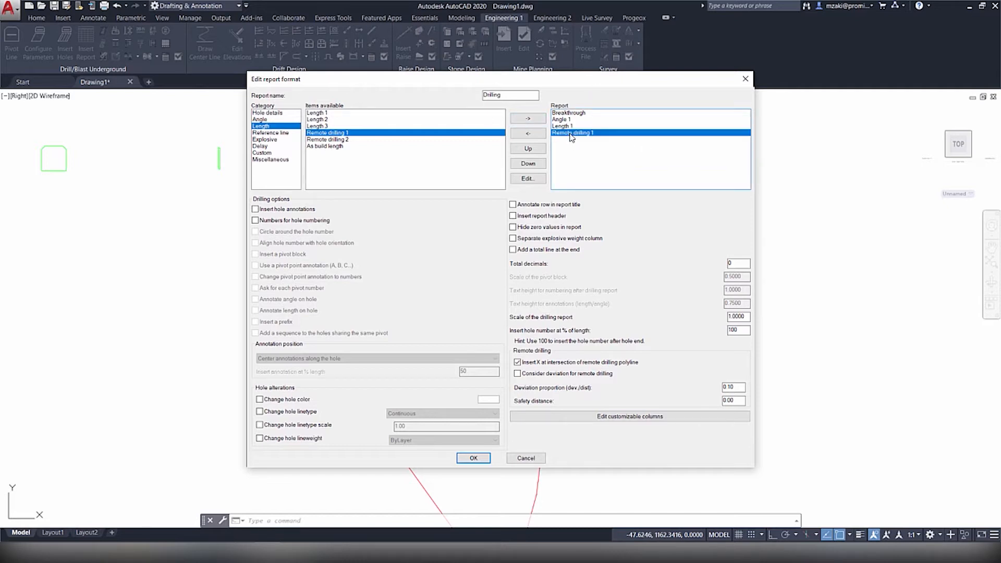
left_click(527, 178)
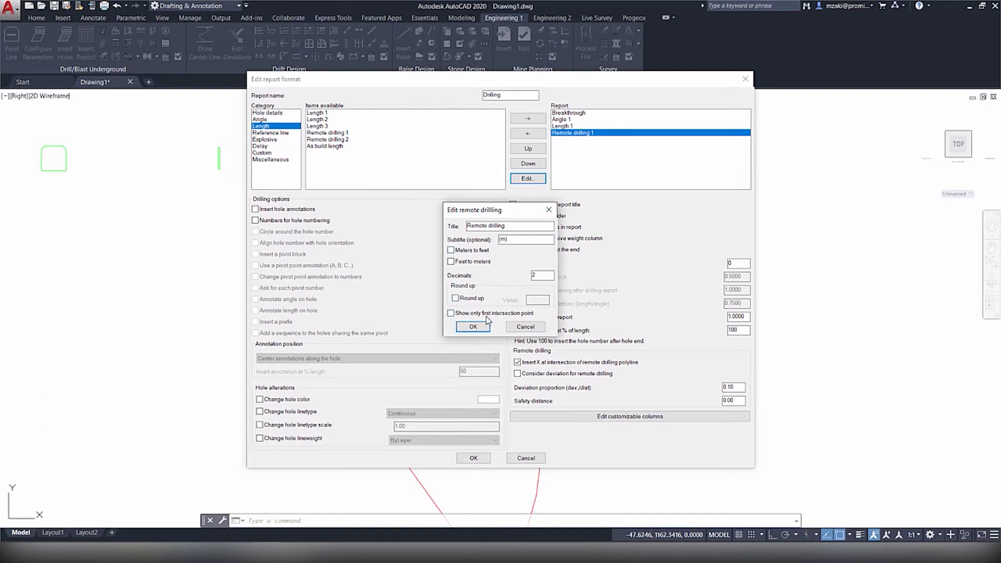
Keep the remote drilling column at 2 decimals in metres with X marks at intersections, and apply
left_click(452, 313)
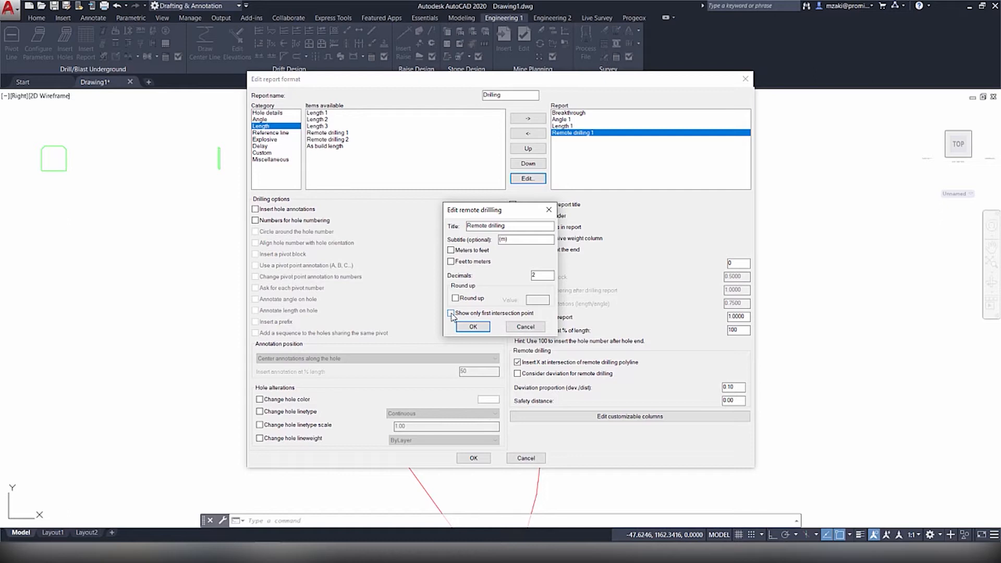
left_click(452, 313)
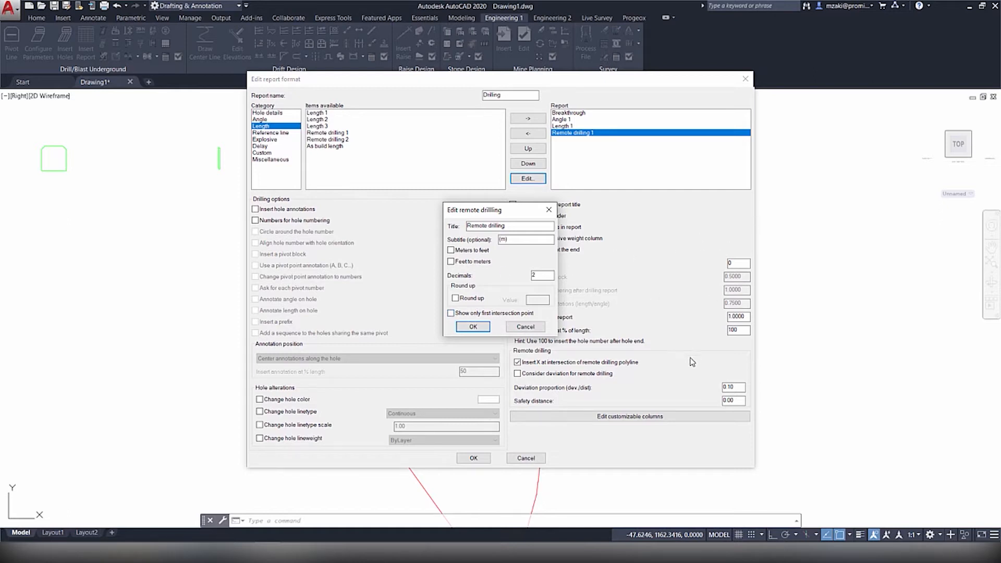
mouse_move(512, 308)
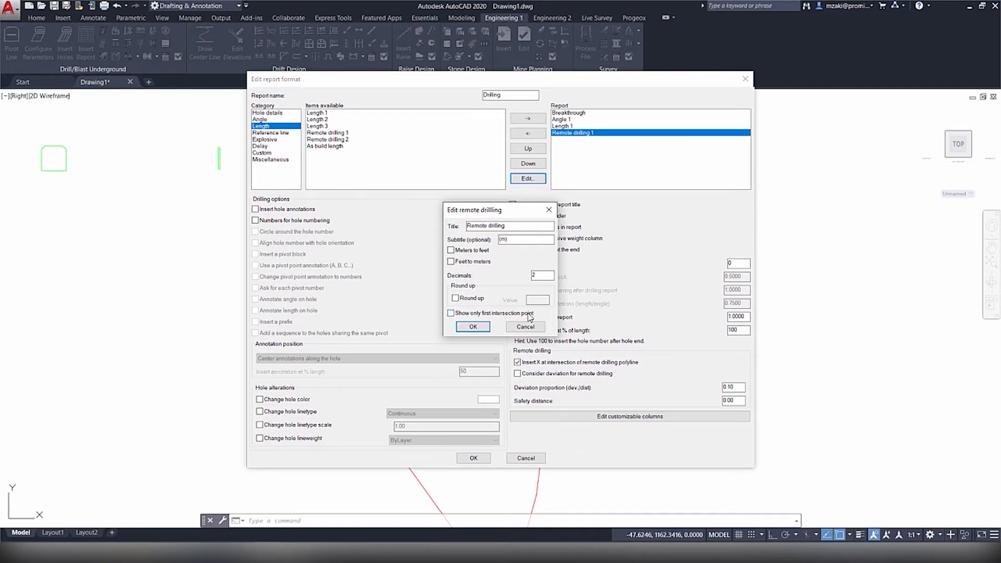
mouse_move(582, 291)
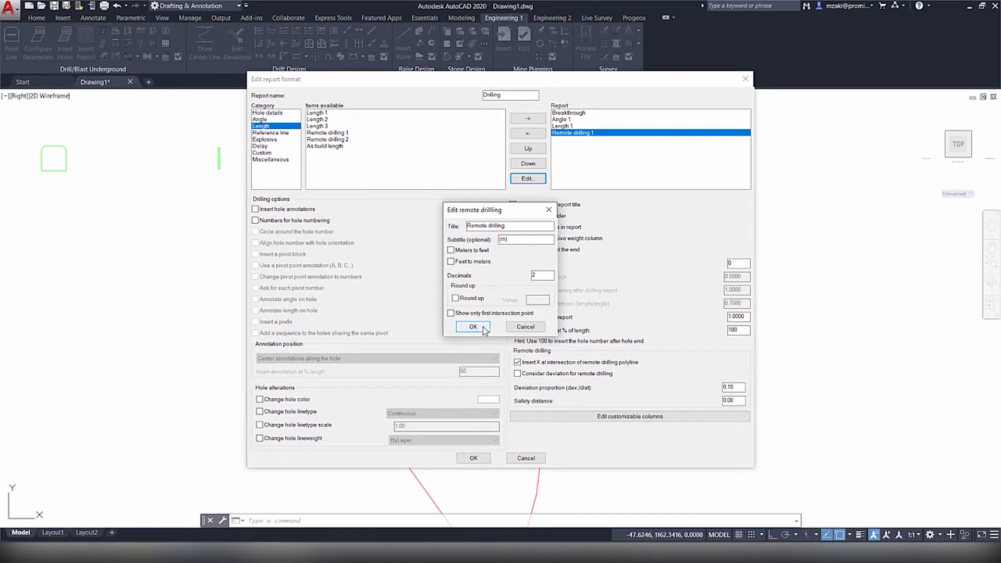
left_click(472, 327)
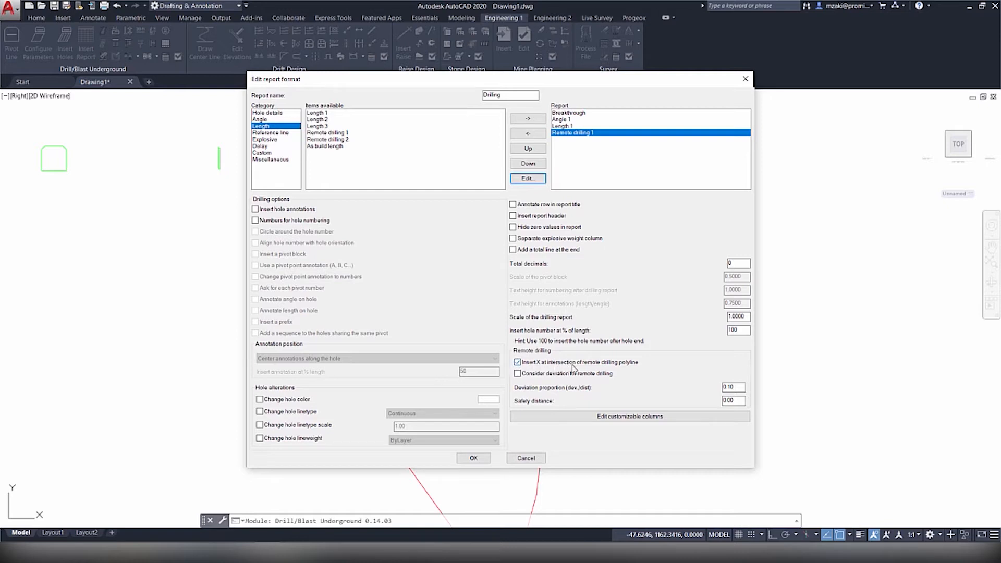
mouse_move(642, 367)
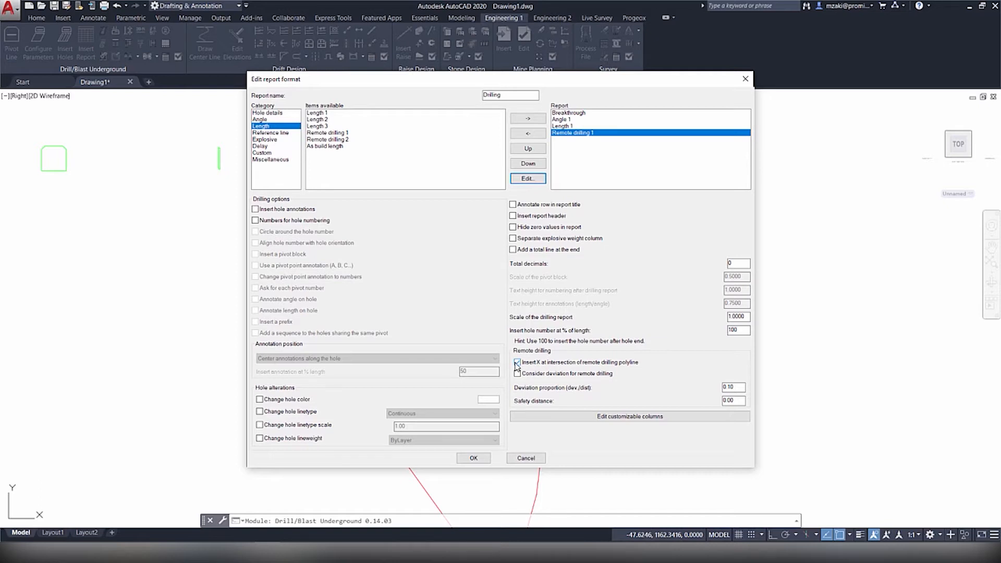
left_click(517, 362)
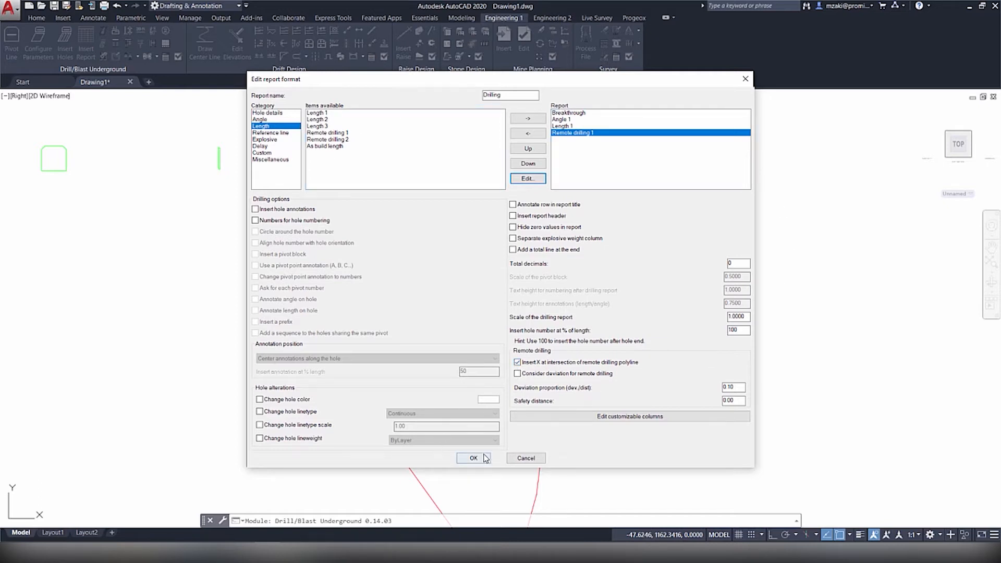
left_click(473, 458)
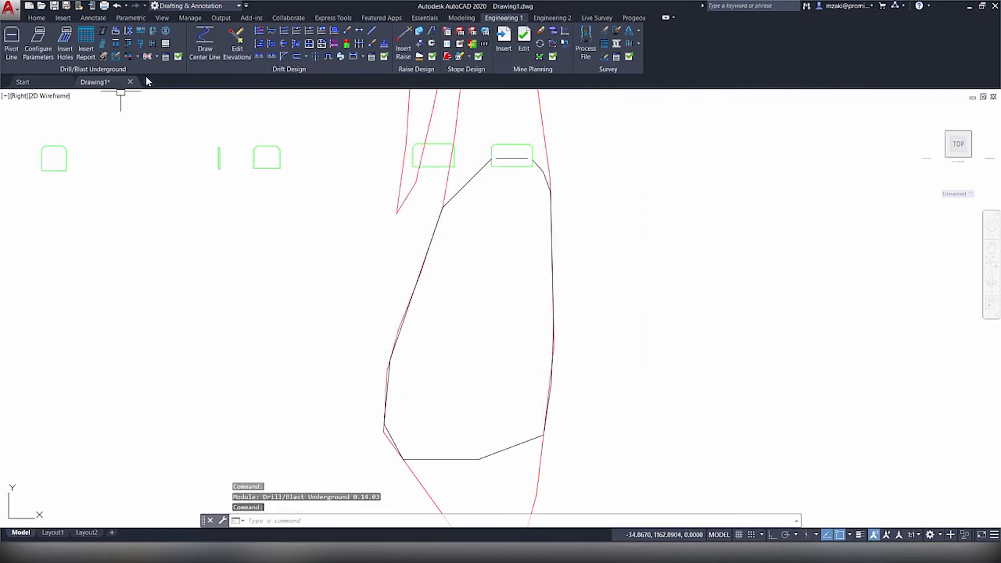
mouse_move(249, 217)
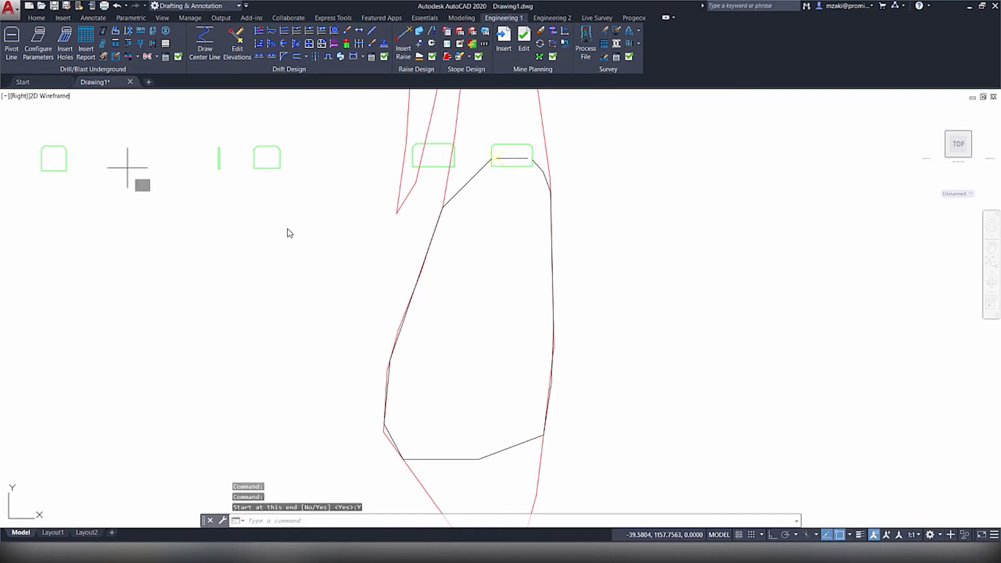
Distribute 12 drill holes evenly from the pivot across the stope outline, then exit
right_click(142, 184)
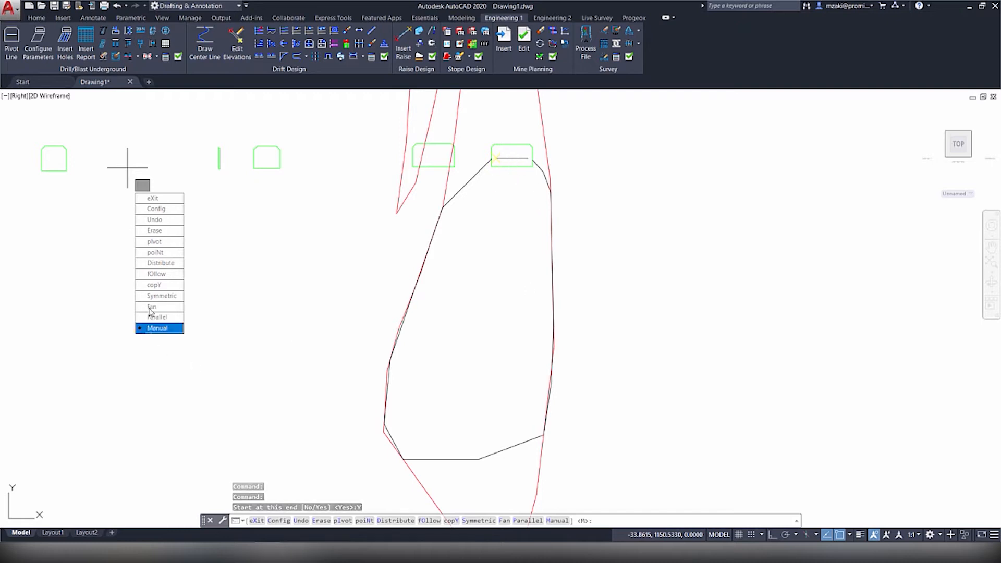
left_click(160, 262)
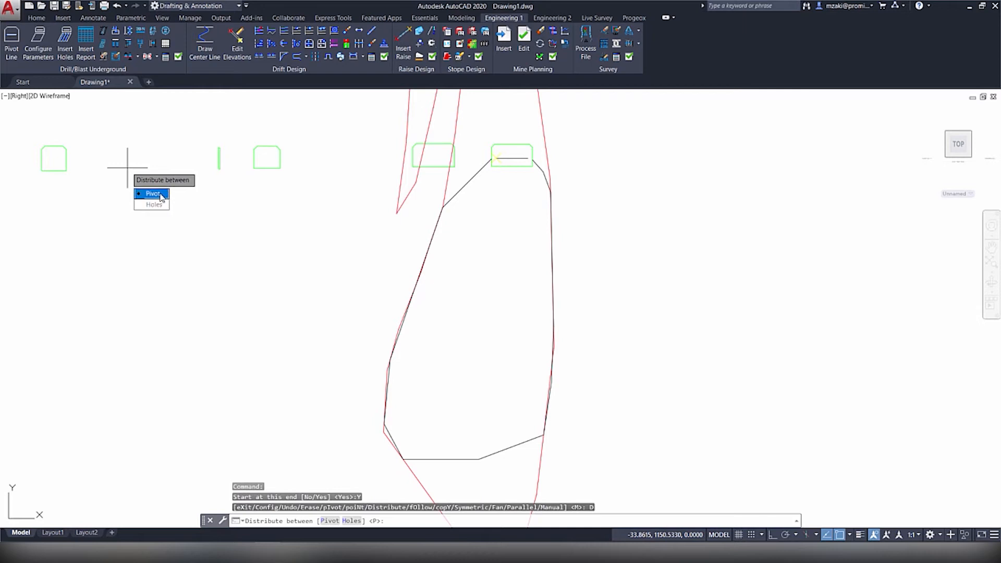
left_click(153, 194)
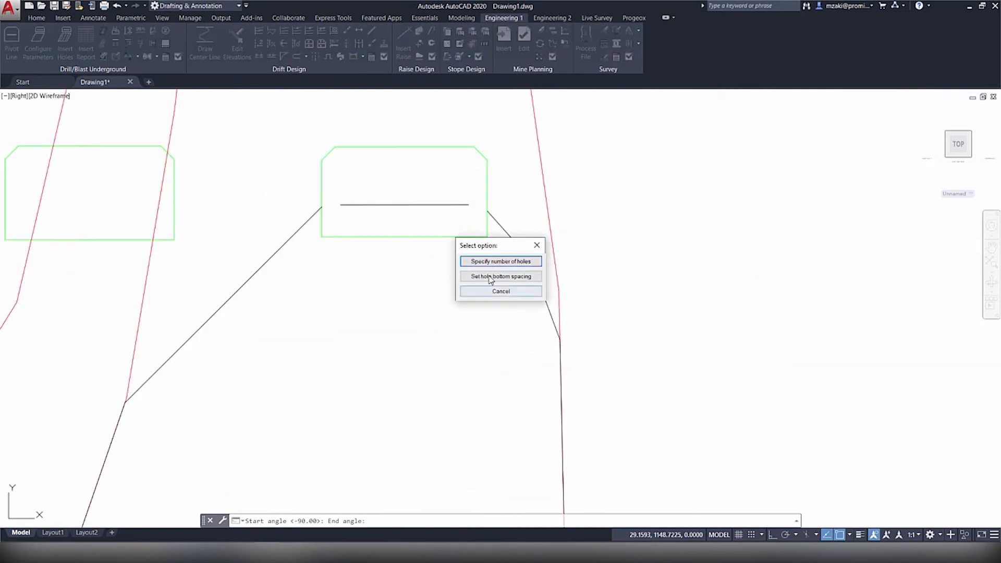
left_click(501, 261)
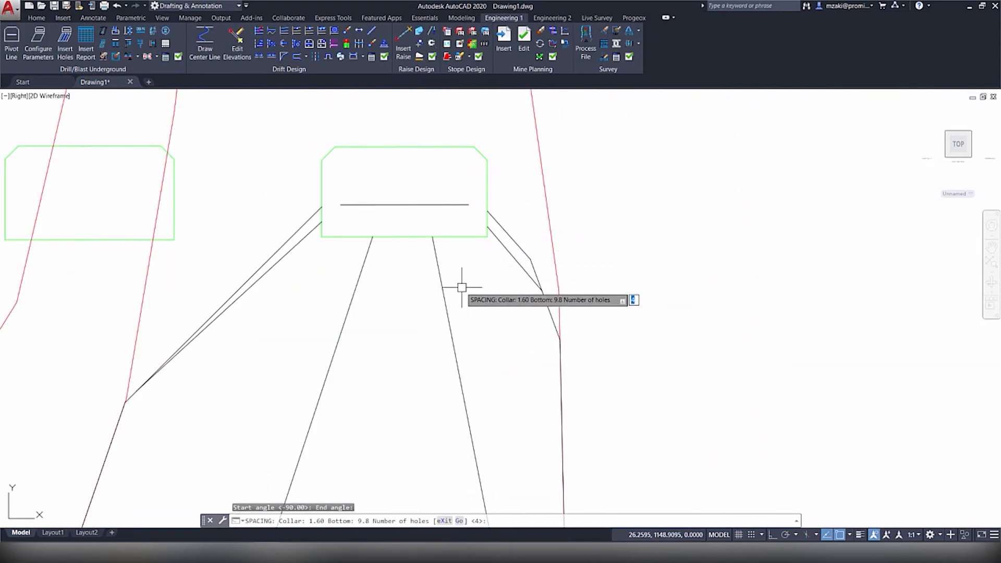
type("12")
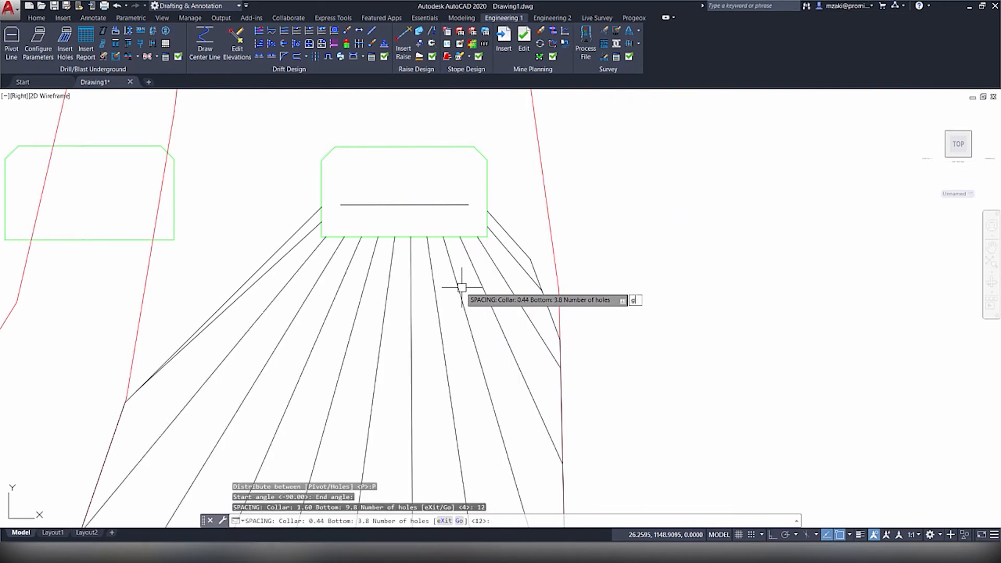
right_click(461, 288)
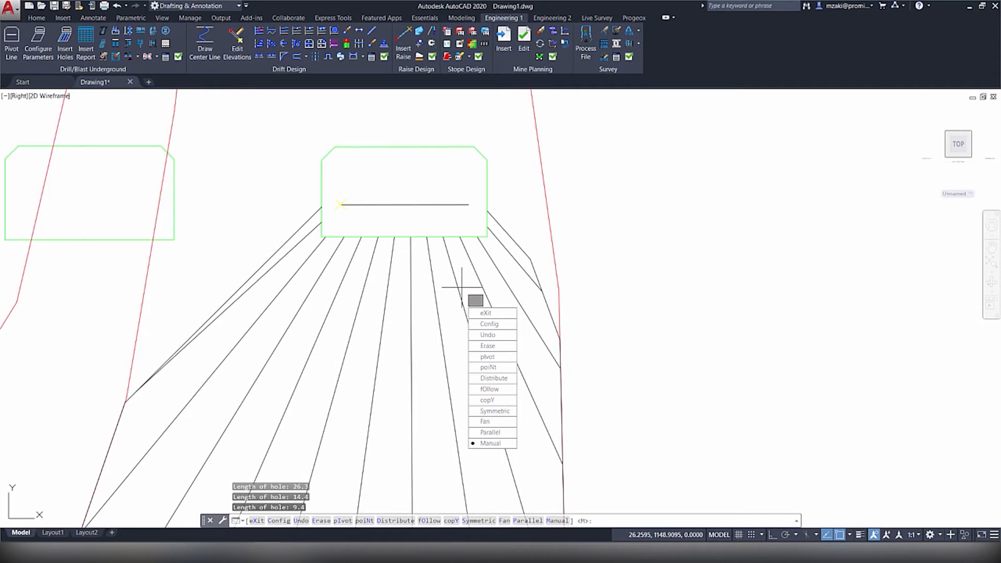
left_click(485, 312)
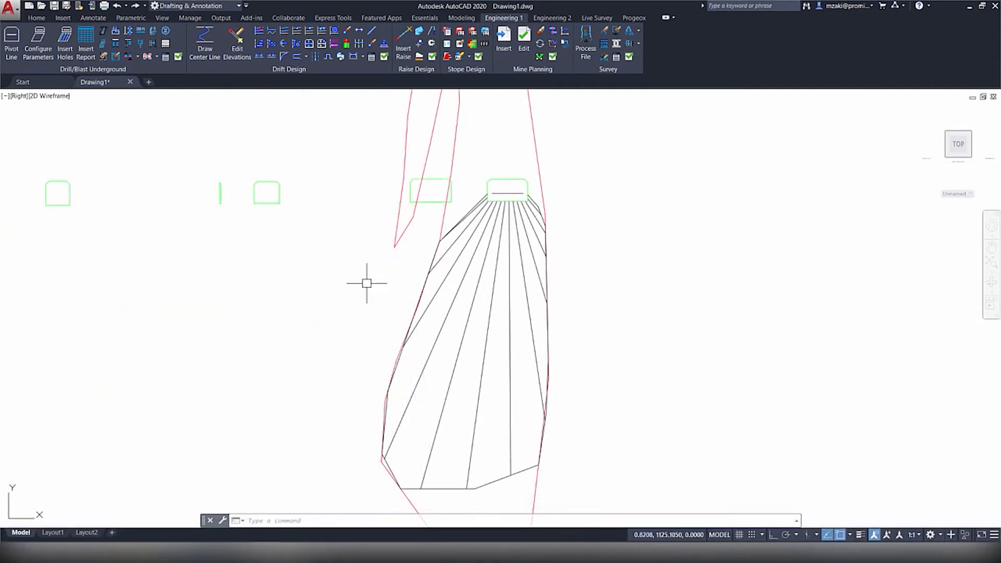
mouse_move(447, 335)
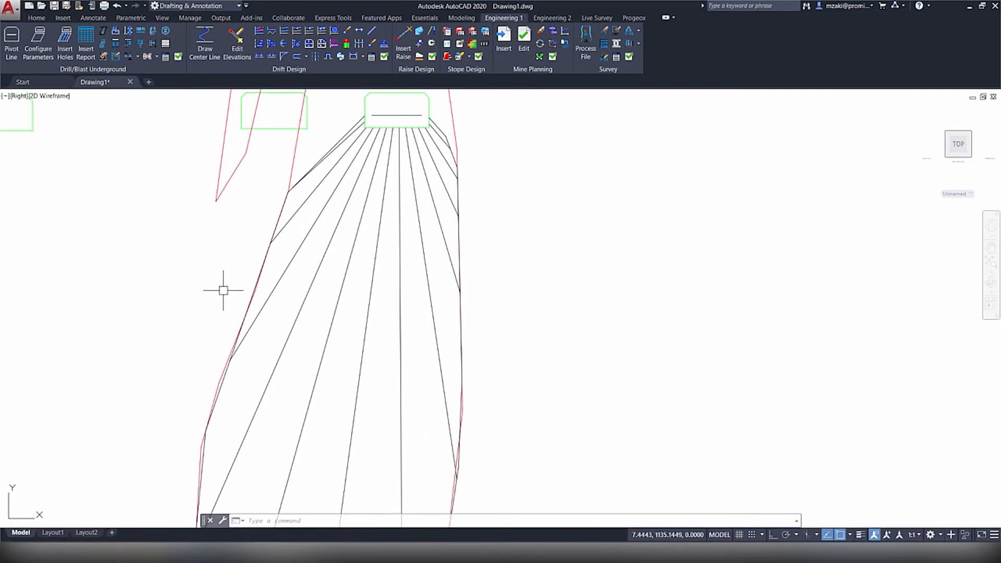
Draw a closed rectangular polyline across the hole fan with the PL command
type("pl")
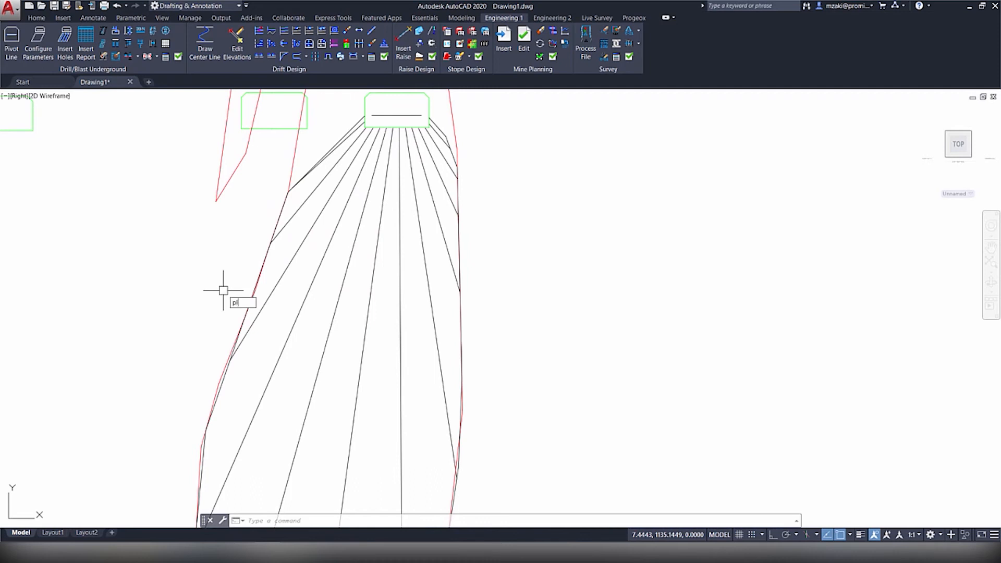
key("Return")
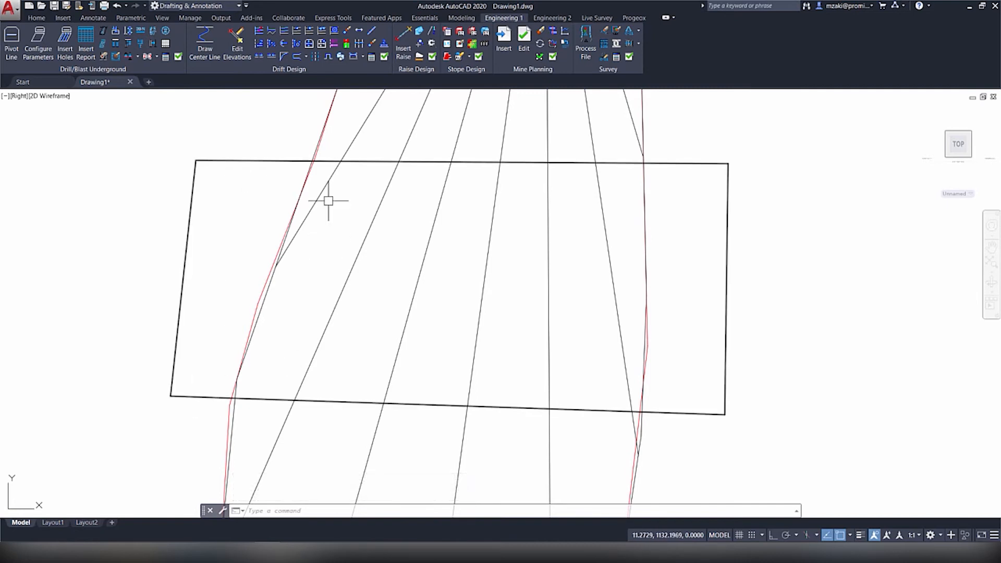
mouse_move(254, 401)
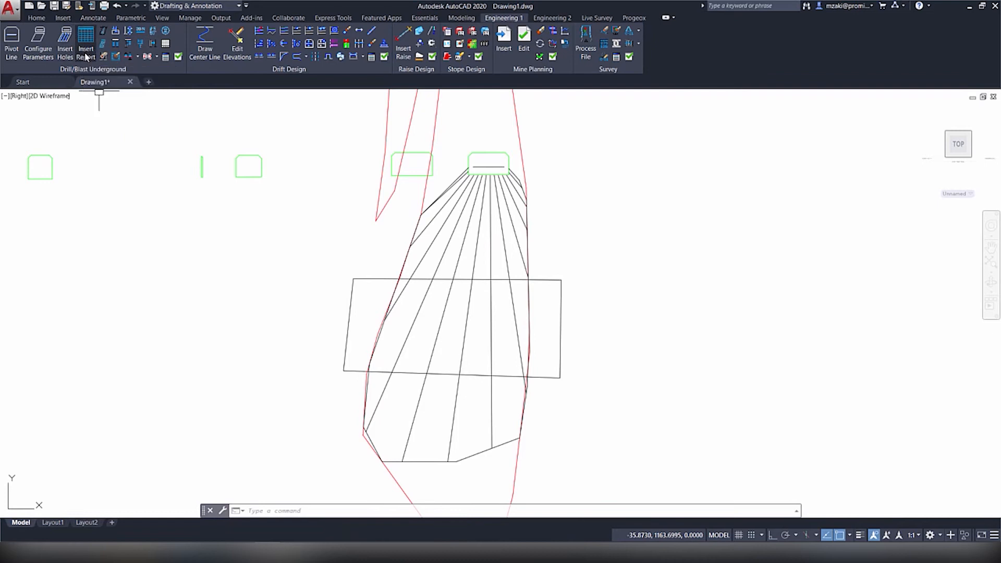
mouse_move(106, 73)
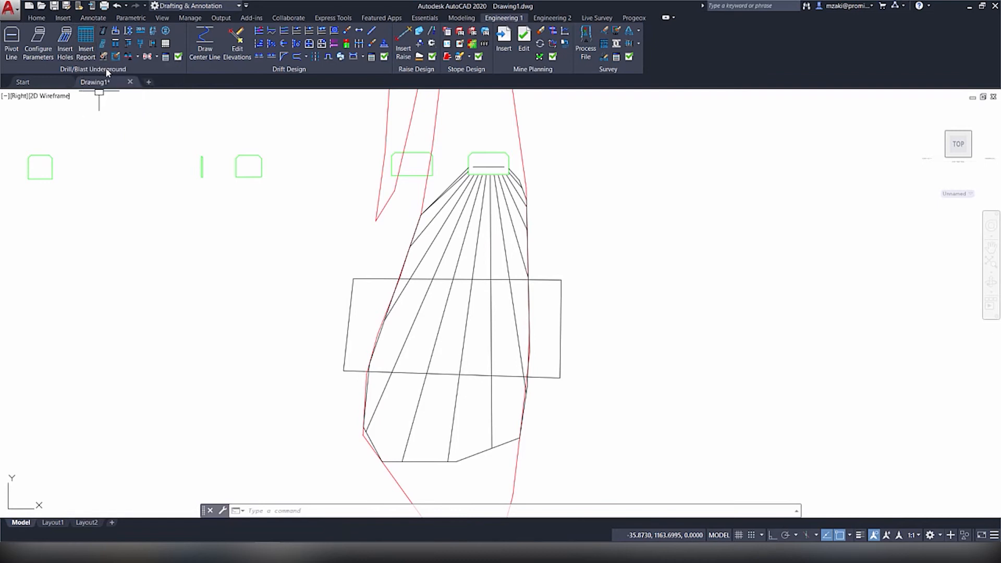
Insert a Drilling report for the fan and confirm its settings
left_click(85, 43)
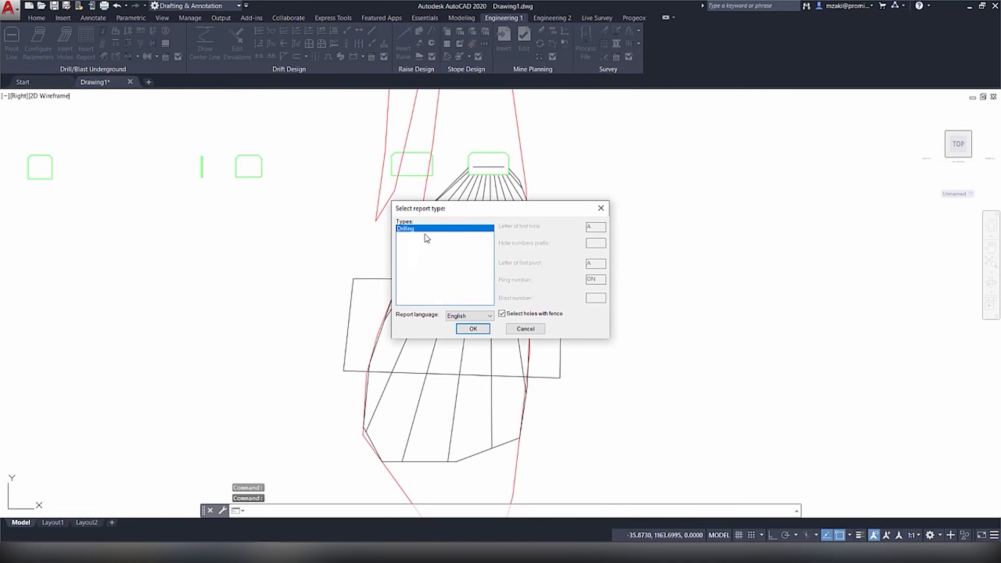
left_click(473, 328)
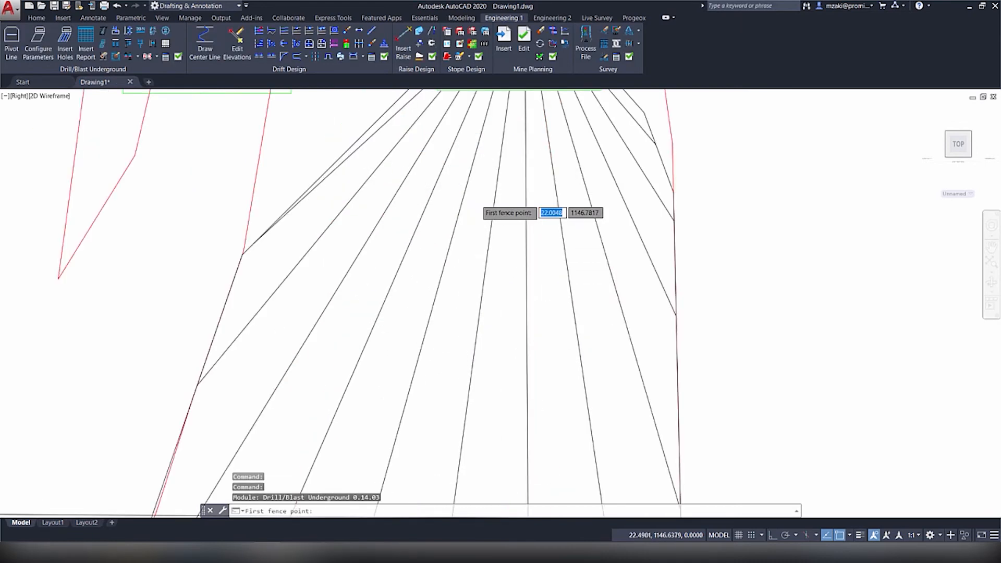
left_click(552, 213)
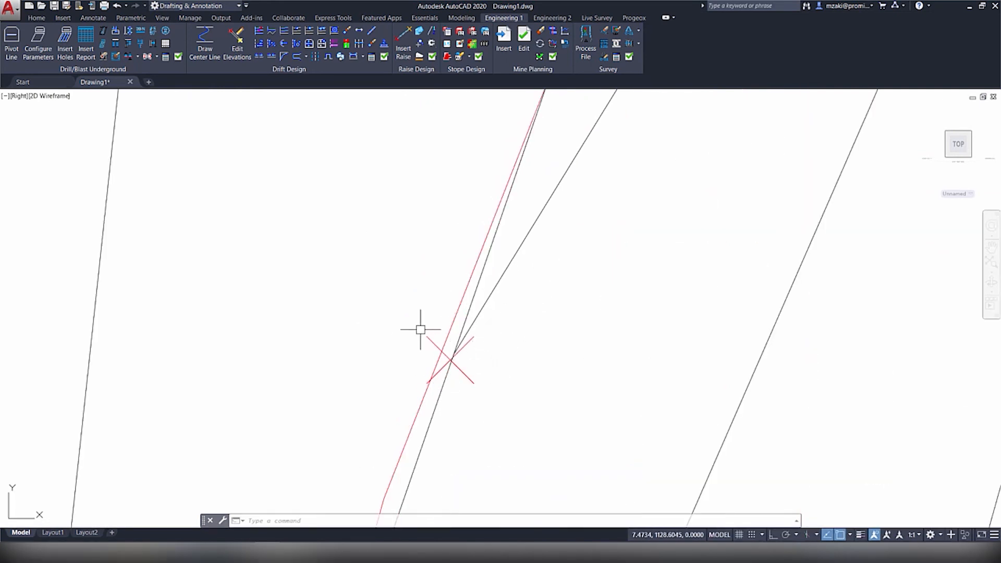
mouse_move(504, 386)
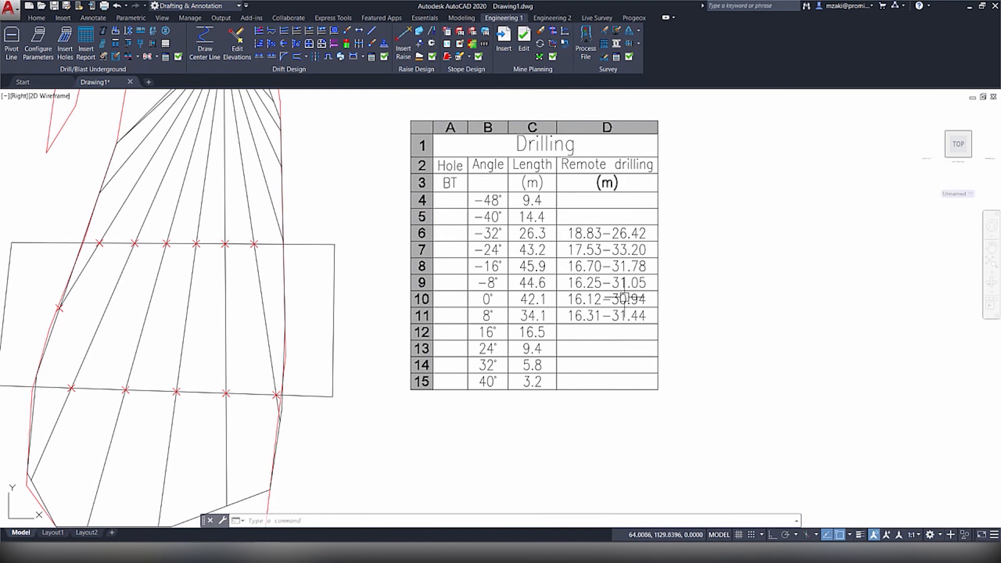
Place the Drilling table of angles, lengths and remote drilling ranges beside the fan
scroll("up", 3)
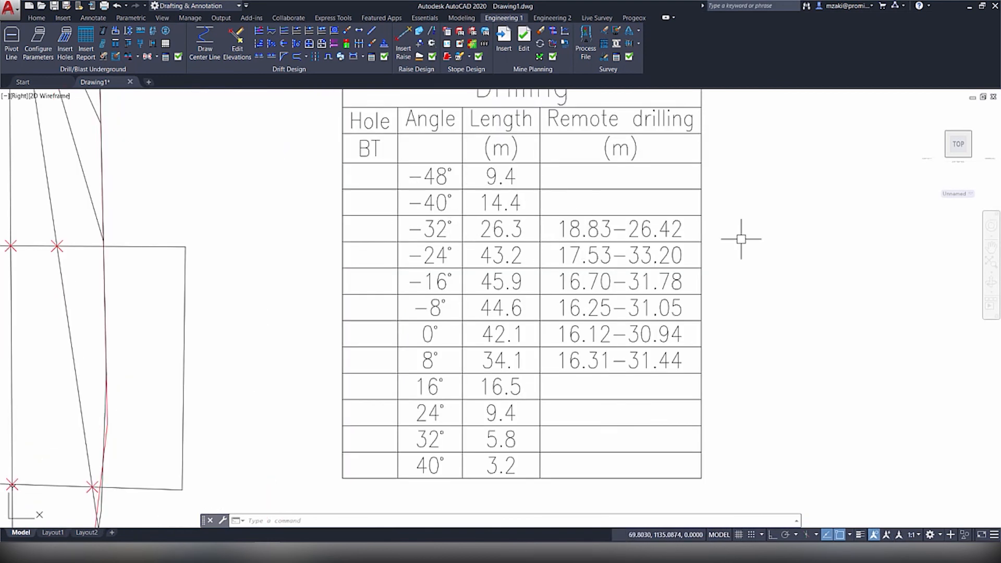
mouse_move(382, 418)
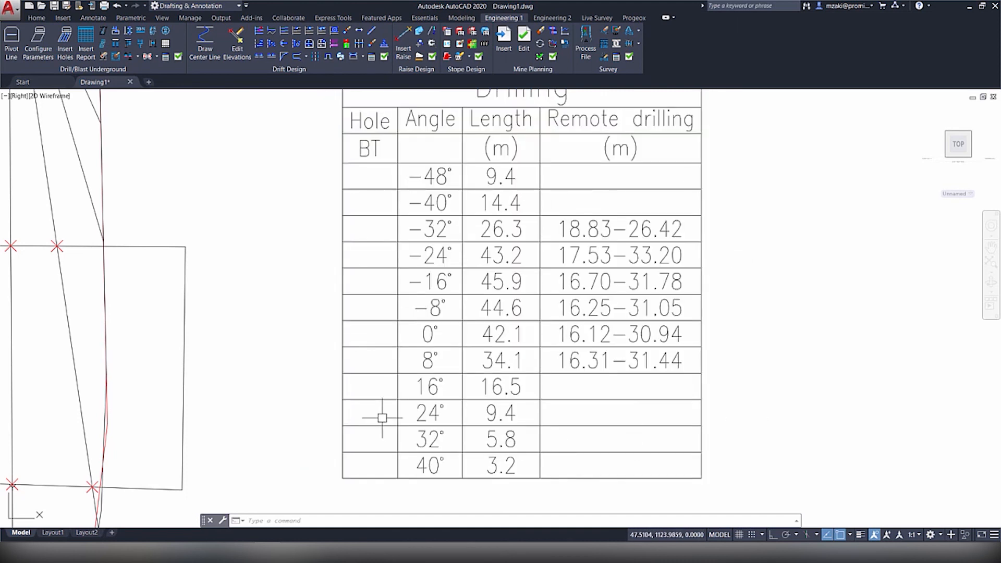
mouse_move(708, 226)
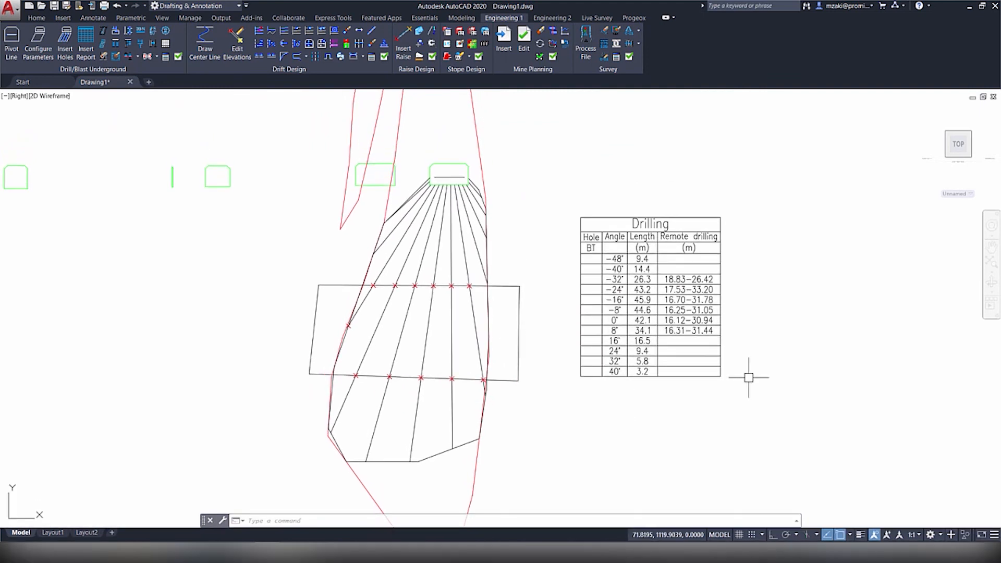
mouse_move(216, 176)
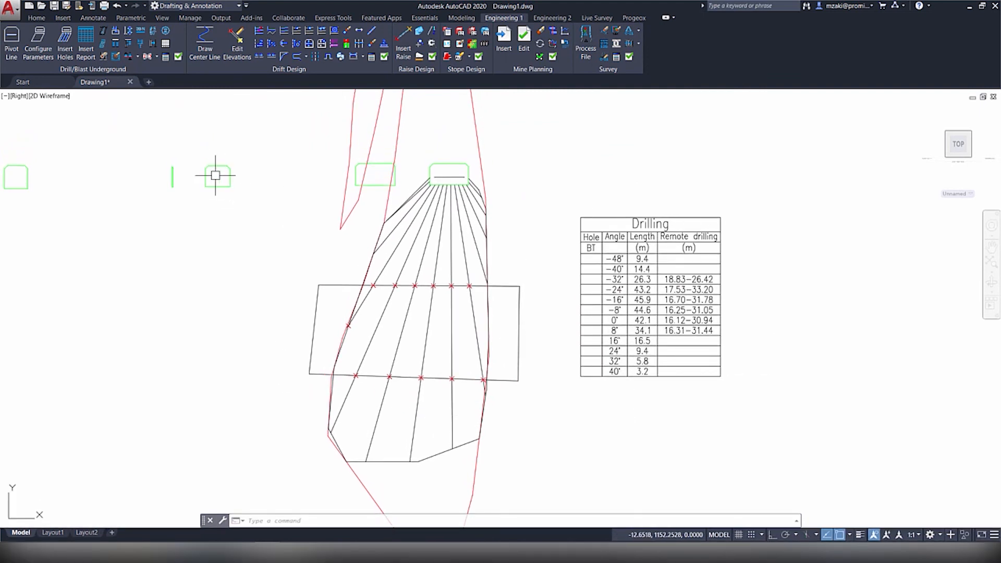
mouse_move(523, 248)
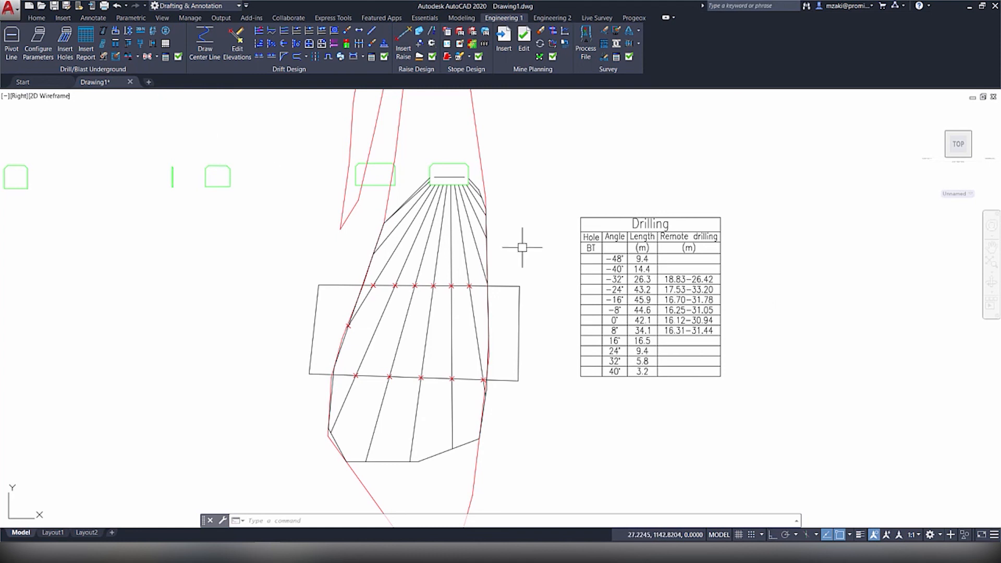